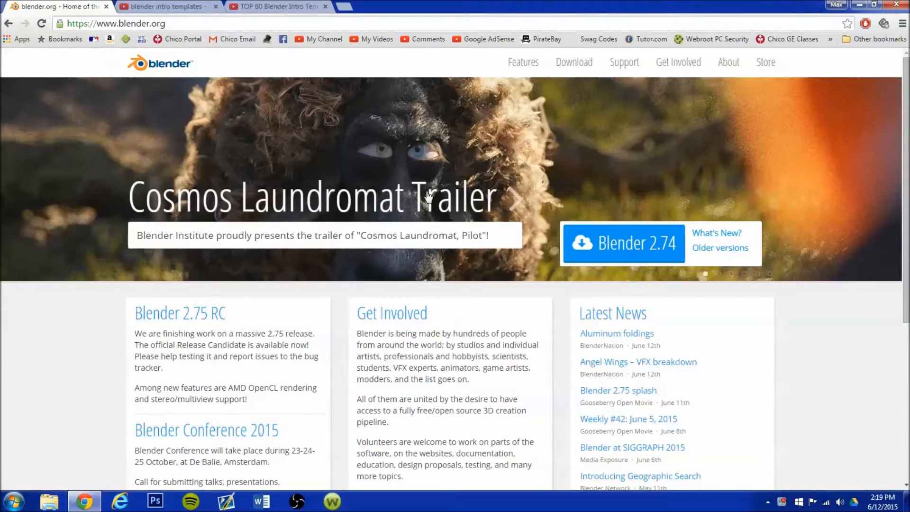
- Go to blender.org's Blender 2.74 download page and show the Windows installer and ZIP options
left_click(574, 62)
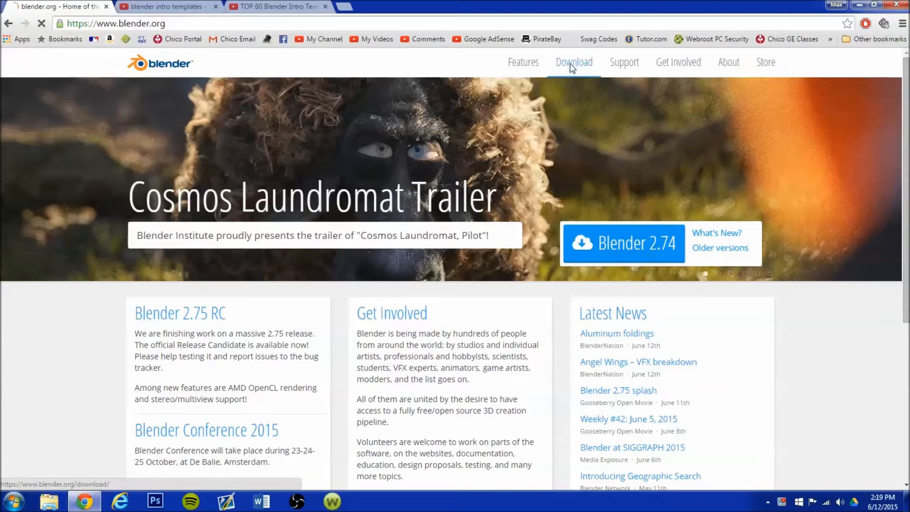
left_click(574, 62)
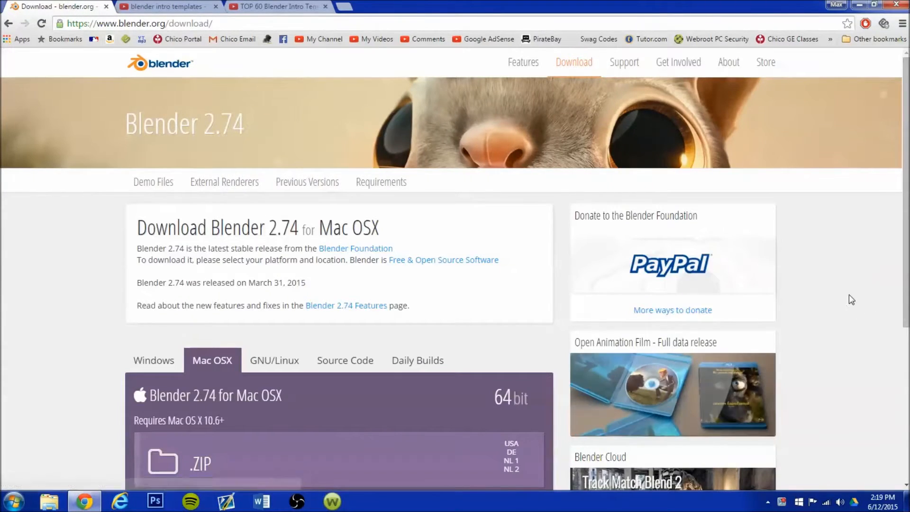
scroll("down", 3)
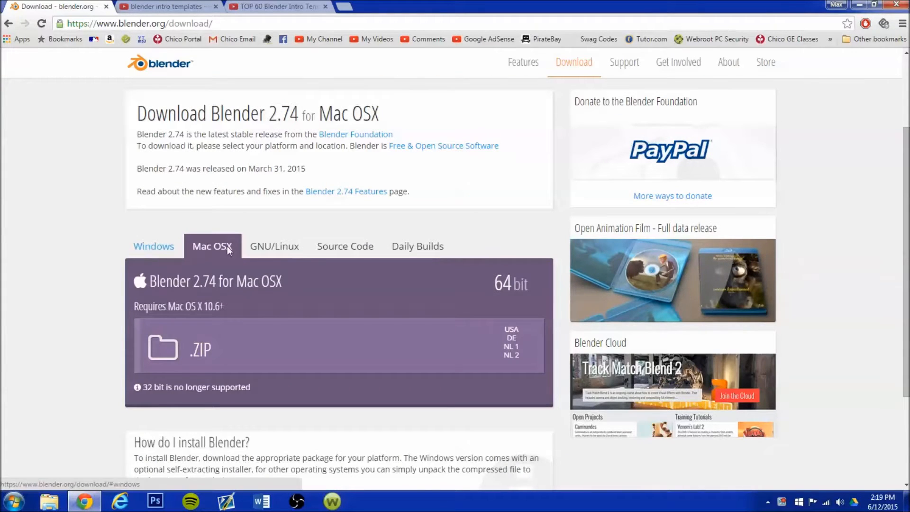
left_click(154, 246)
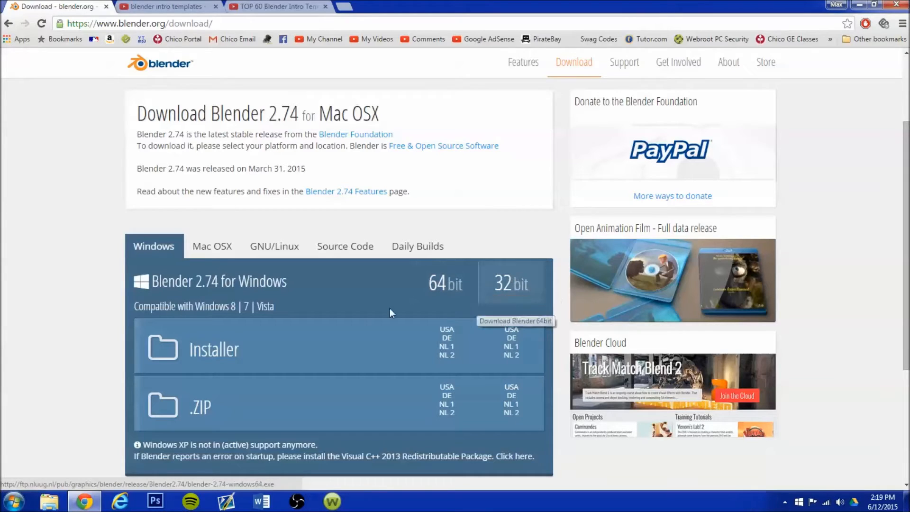
mouse_move(171, 299)
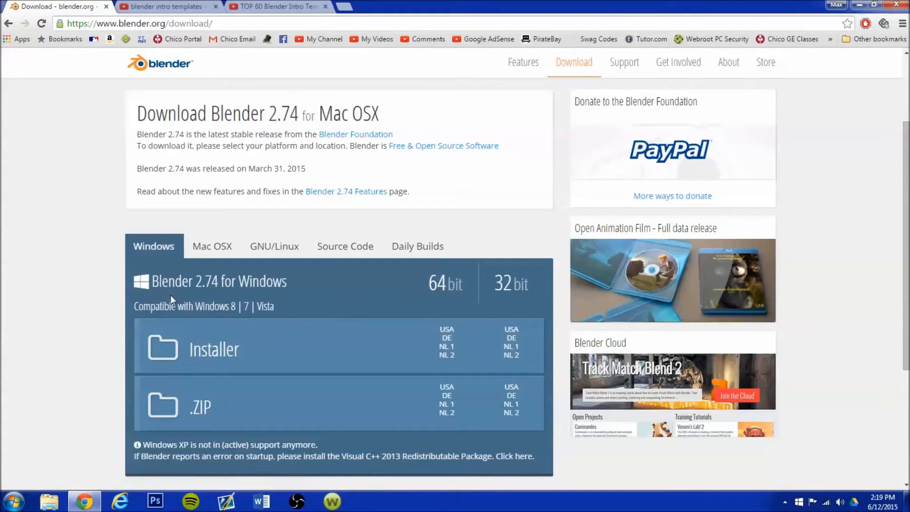
mouse_move(416, 4)
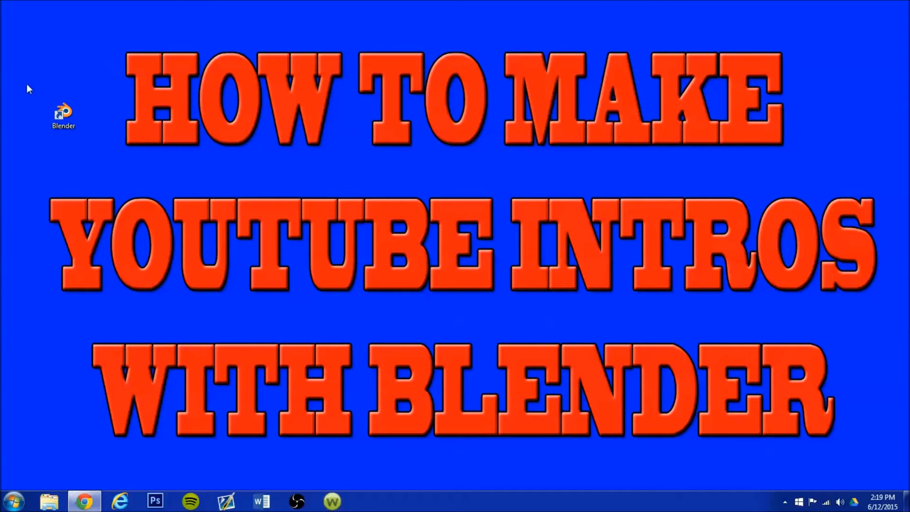
left_click(63, 115)
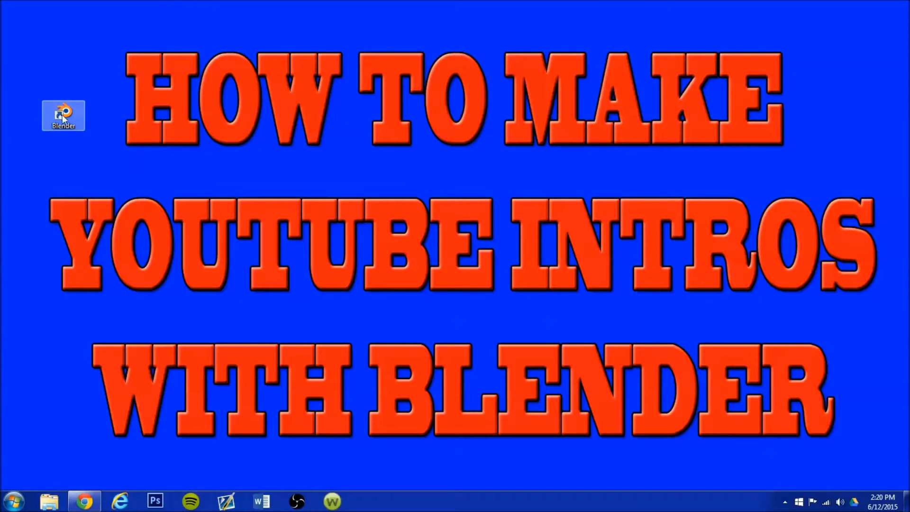
double_click(63, 114)
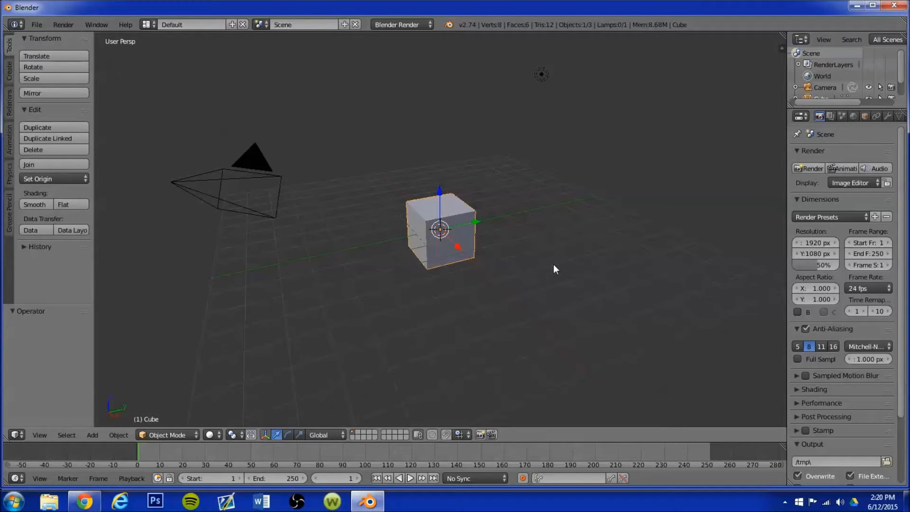
mouse_move(545, 264)
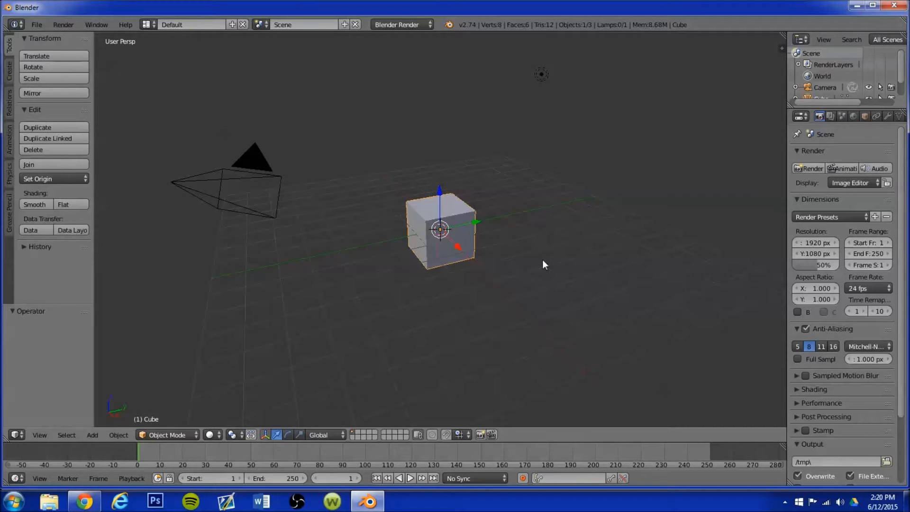
mouse_move(761, 42)
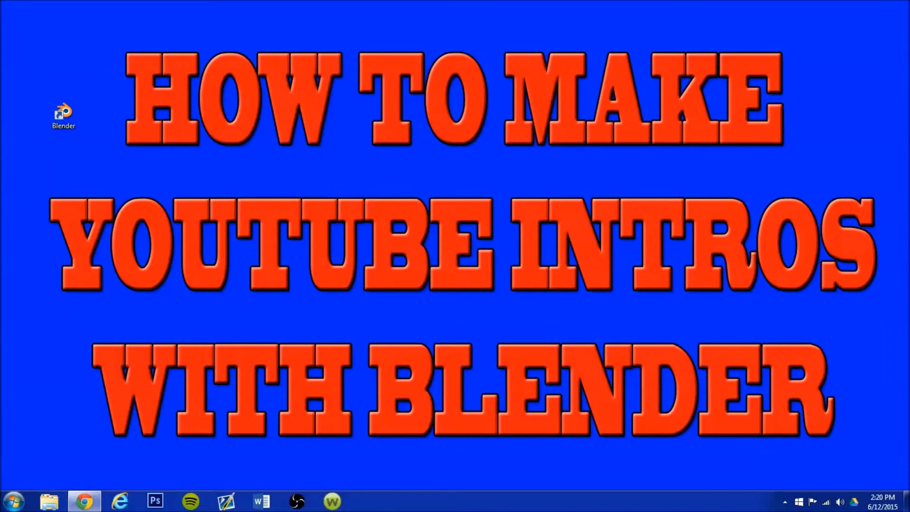
- Restore Chrome and scroll through the 'blender intro templates' YouTube search results
left_click(84, 501)
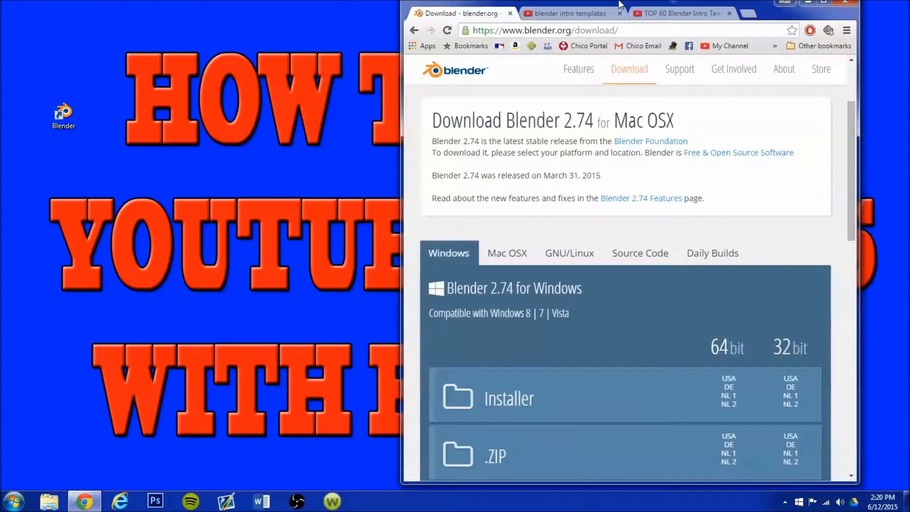
left_click(566, 13)
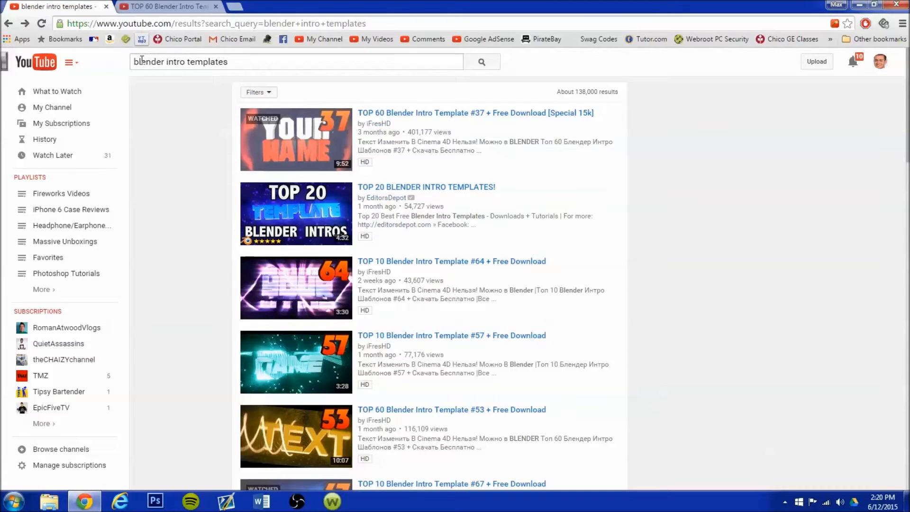
scroll("down", 3)
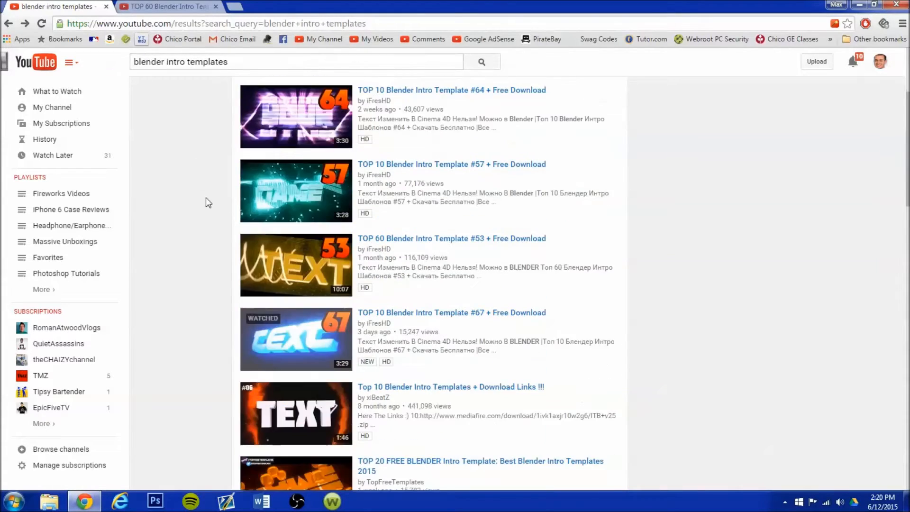
scroll("down", 3)
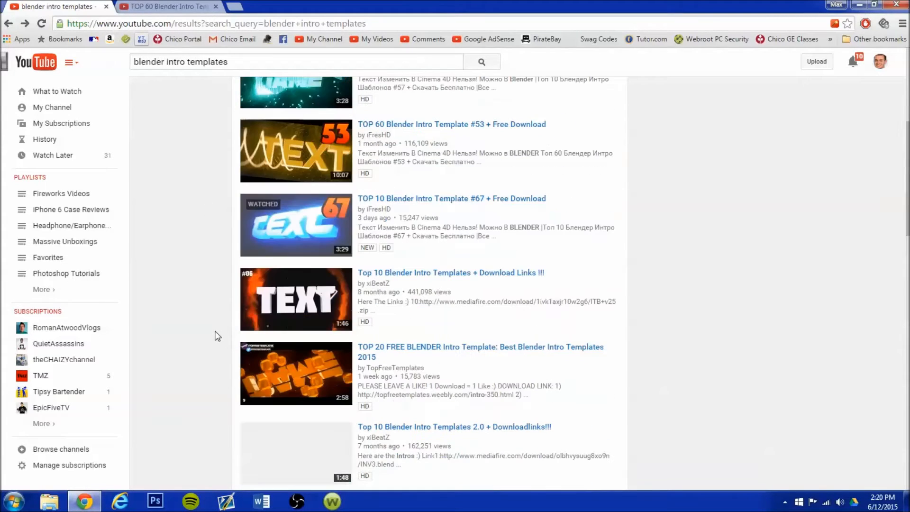
scroll("up", 3)
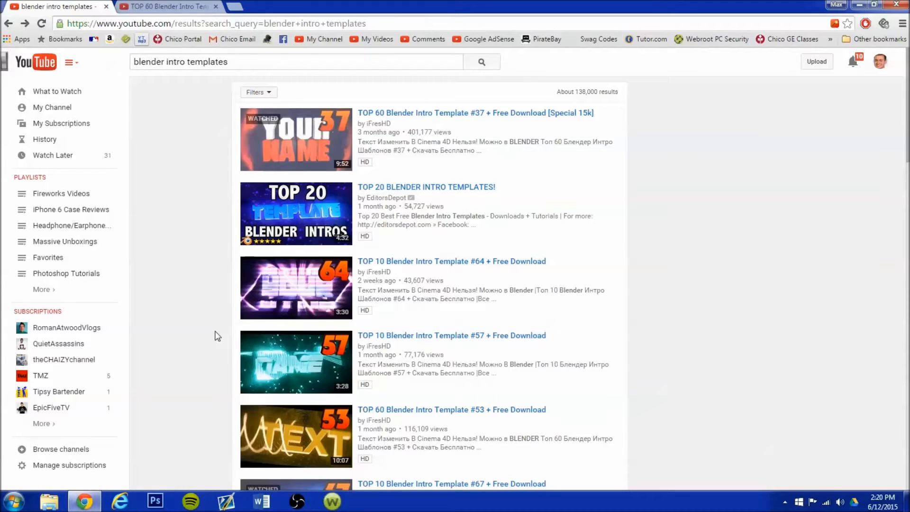
mouse_move(177, 36)
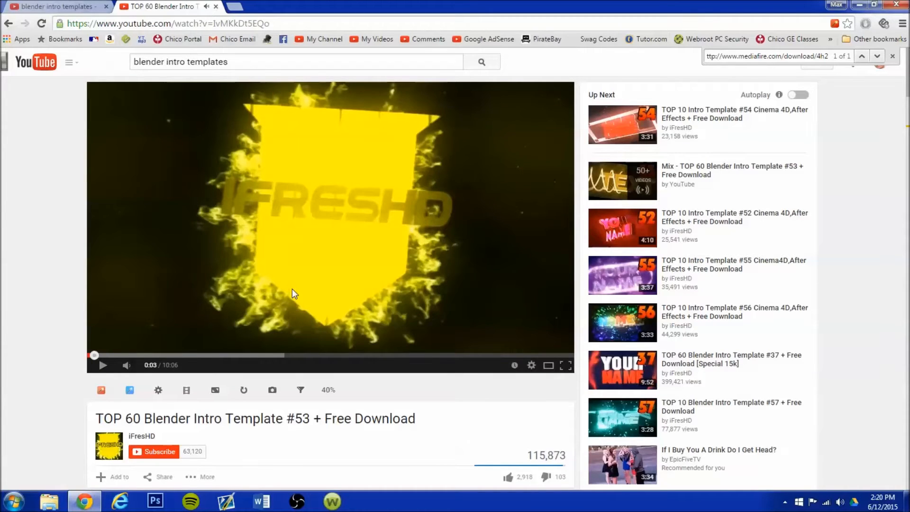
- Skip ahead through the TOP 60 Blender Intro Template #53 previews and view its description links
left_click(103, 364)
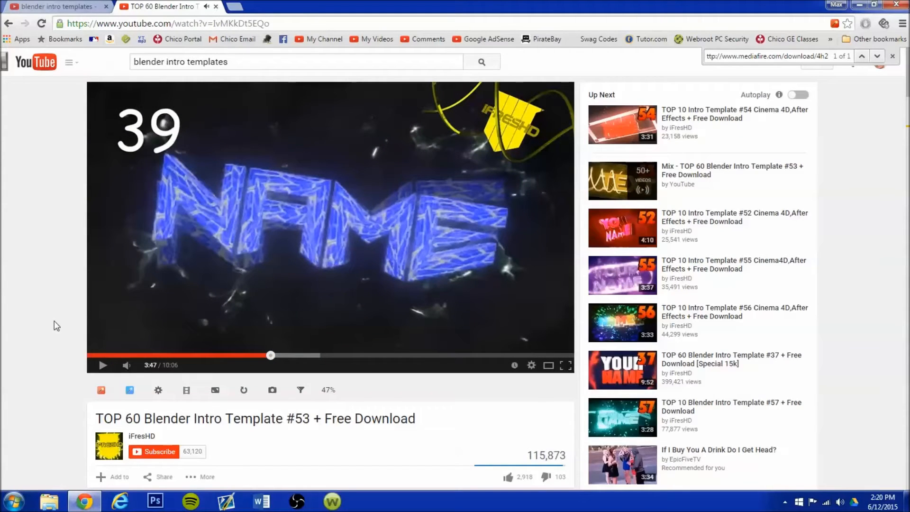
scroll("down", 3)
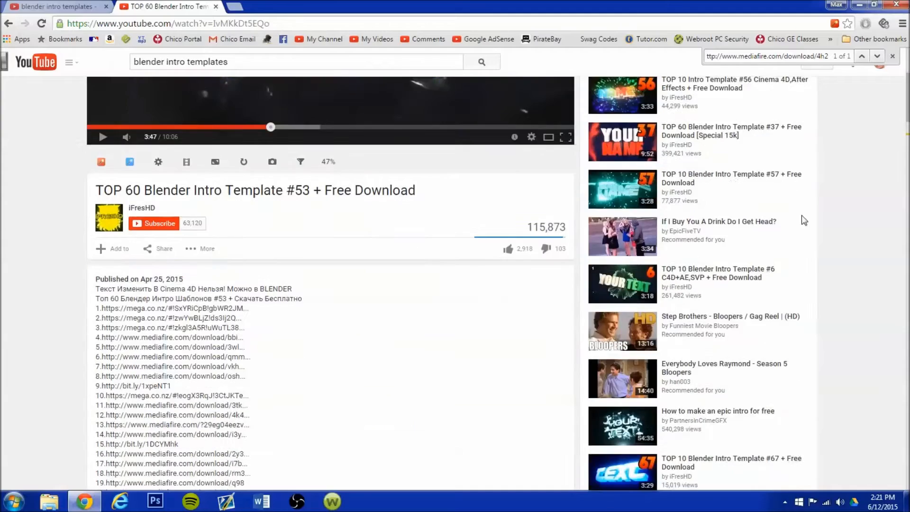
scroll("down", 3)
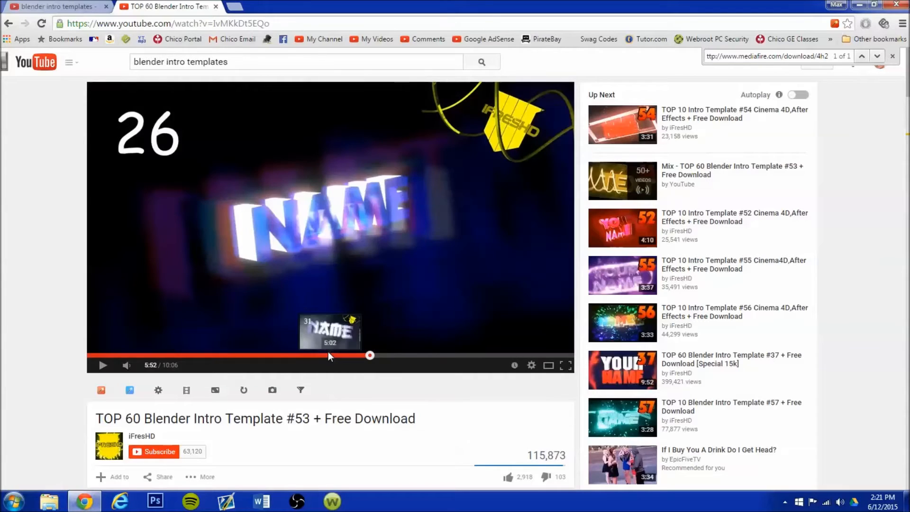
left_click(324, 355)
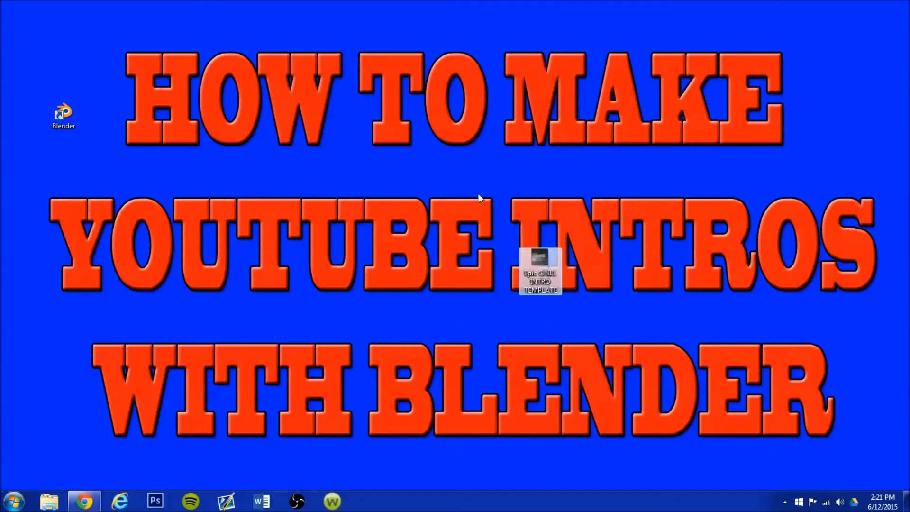
- Open the Epic Chill Intro Template and change both title text layers from 'Name' to 'Test'
left_click(540, 273)
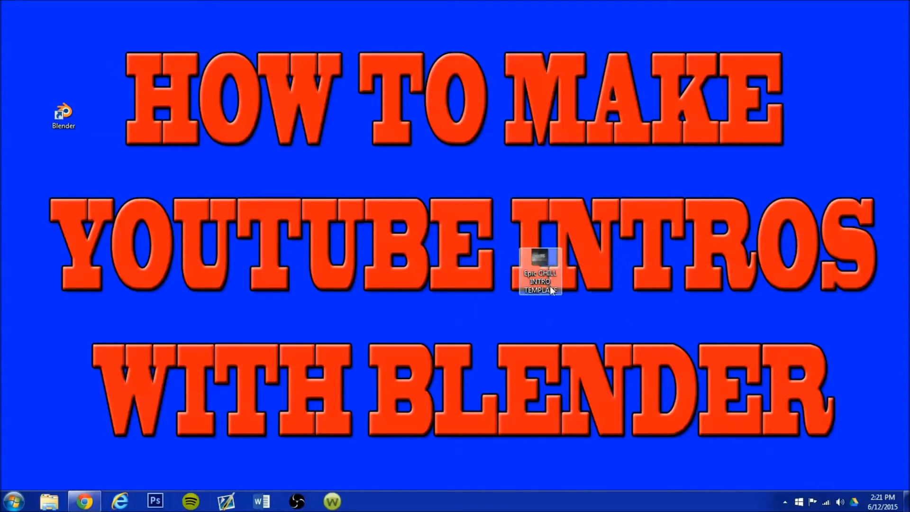
double_click(63, 114)
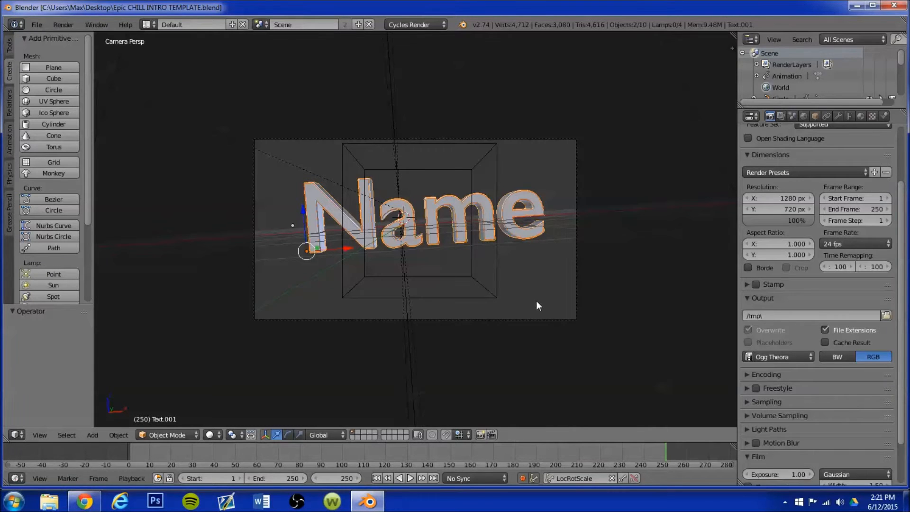
mouse_move(526, 222)
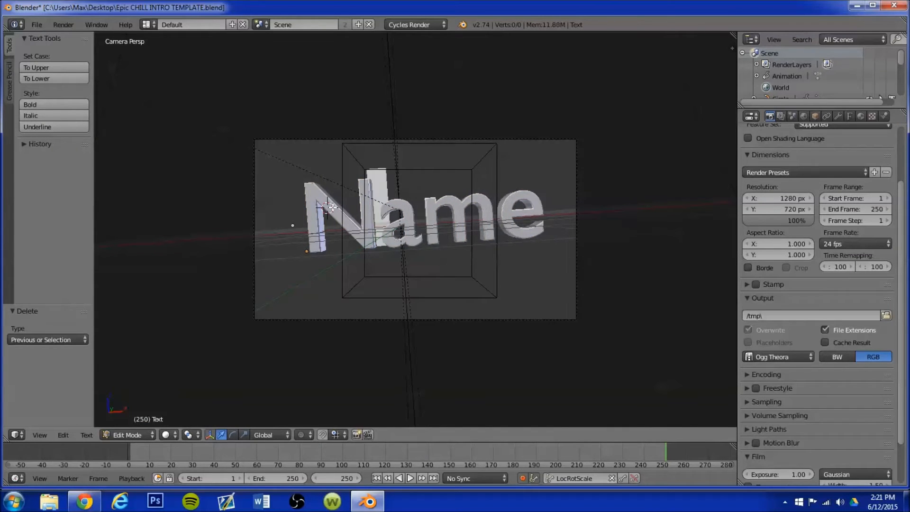
type("N")
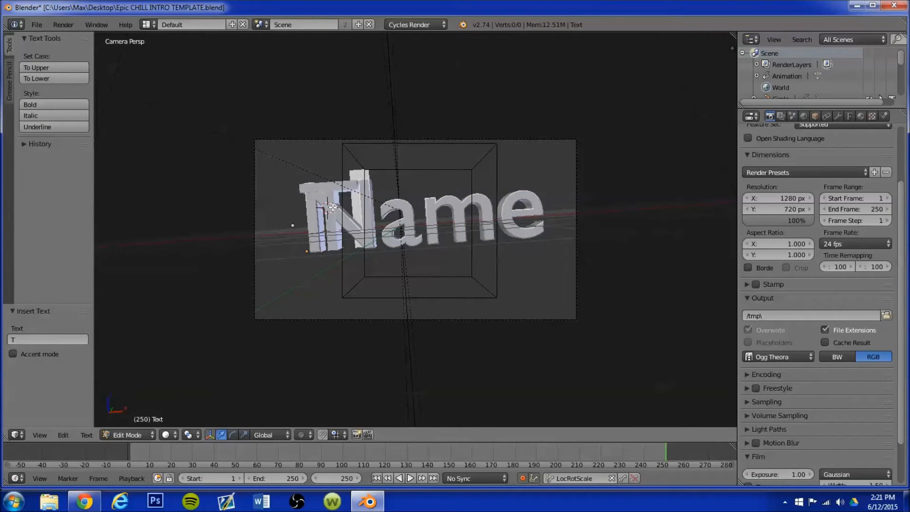
type("t")
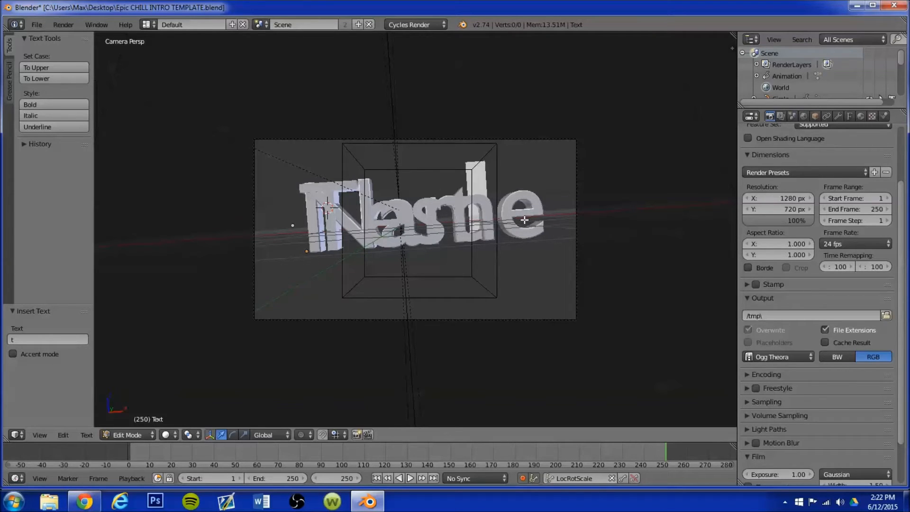
left_click(127, 434)
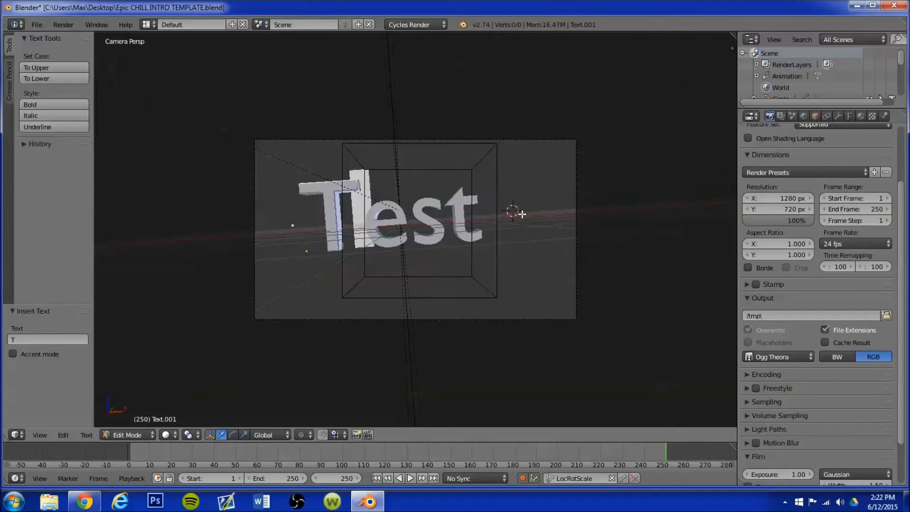
type("t")
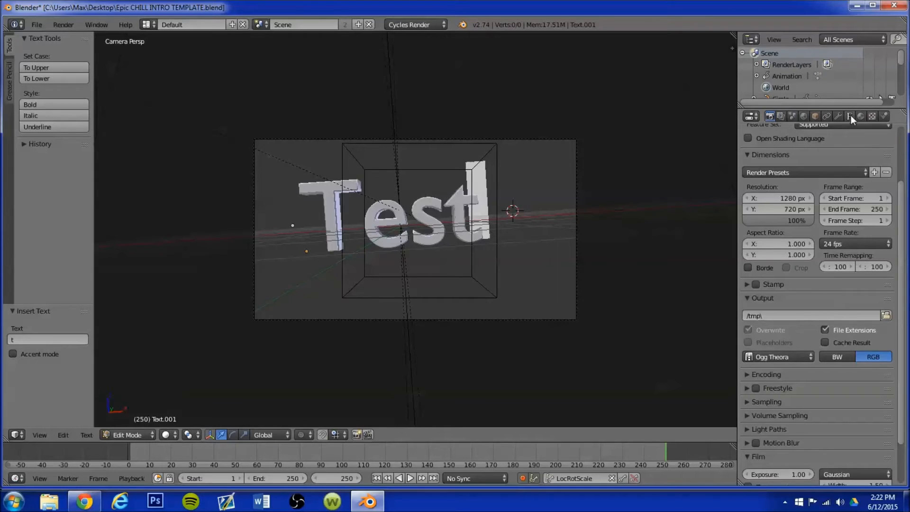
- Raise the title text's font Size to about 1.5 in the Object Data Font panel
left_click(850, 116)
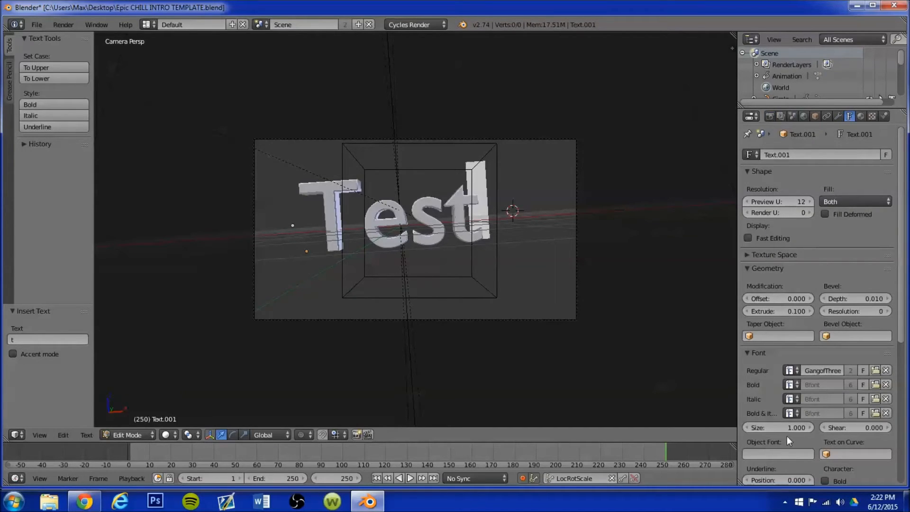
left_click(779, 427)
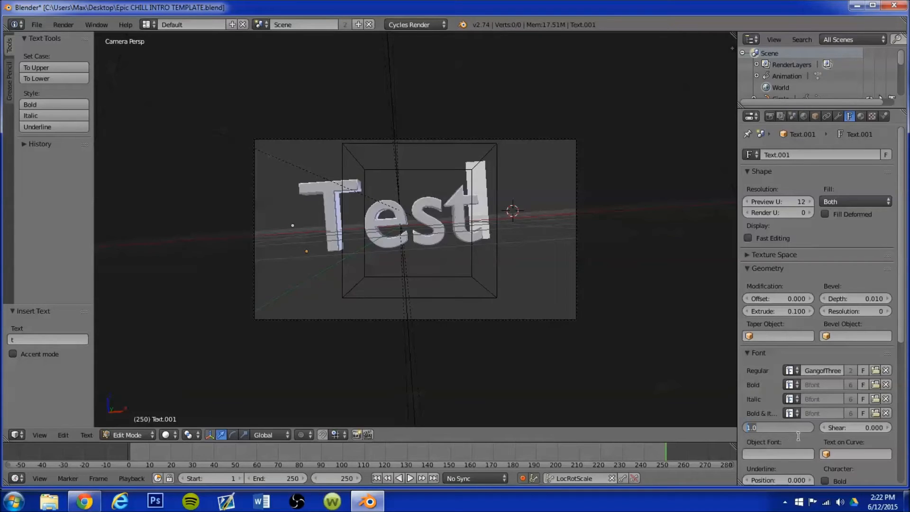
left_click_drag(779, 427, 807, 427)
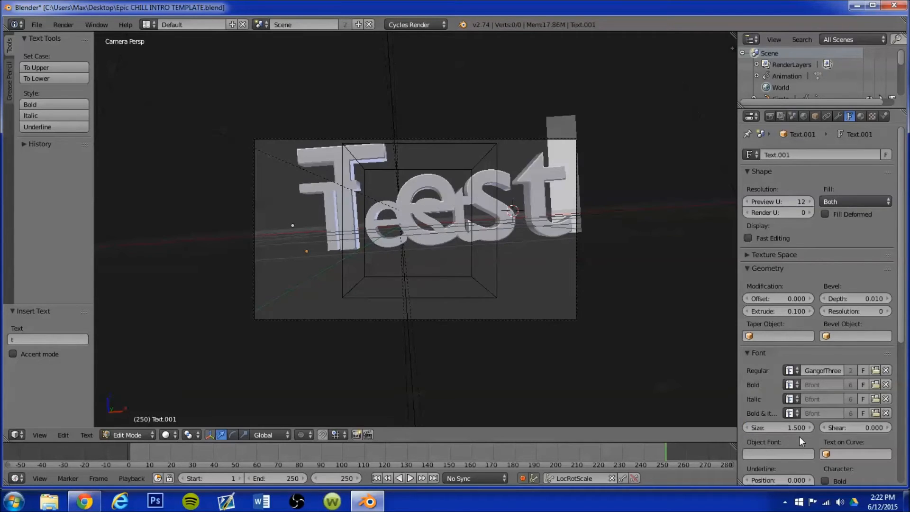
left_click(778, 427)
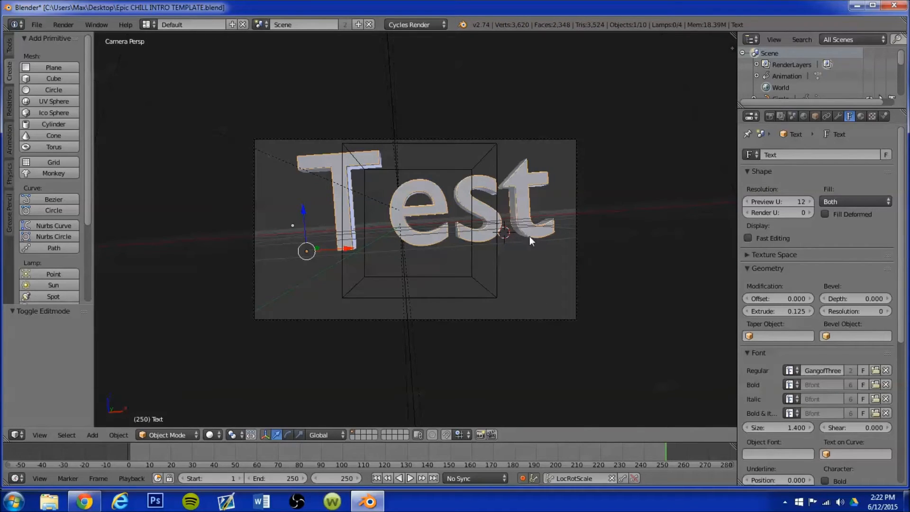
mouse_move(543, 273)
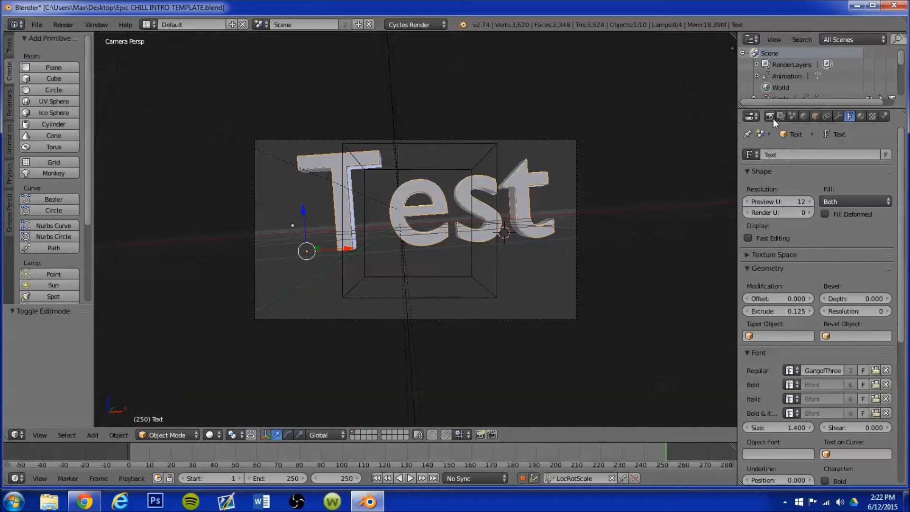
- Set the render output folder to Desktop and render the full animation
left_click(770, 116)
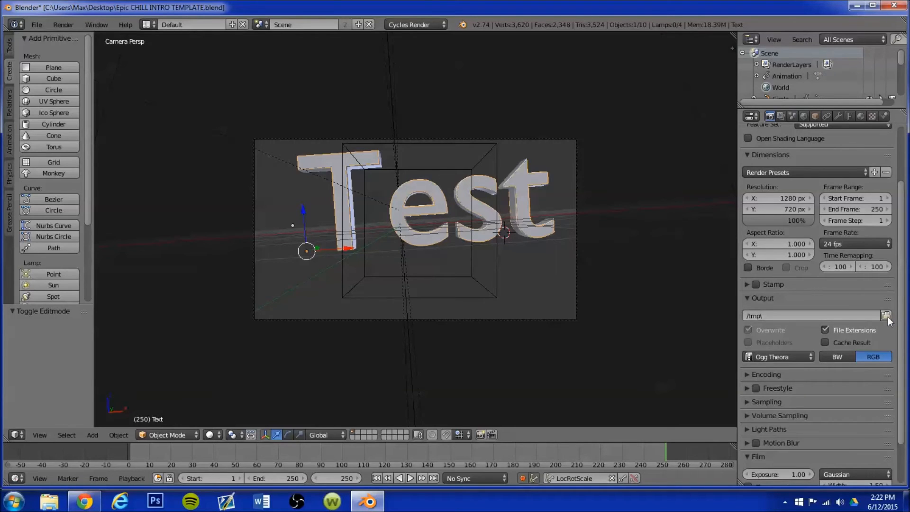
left_click(887, 316)
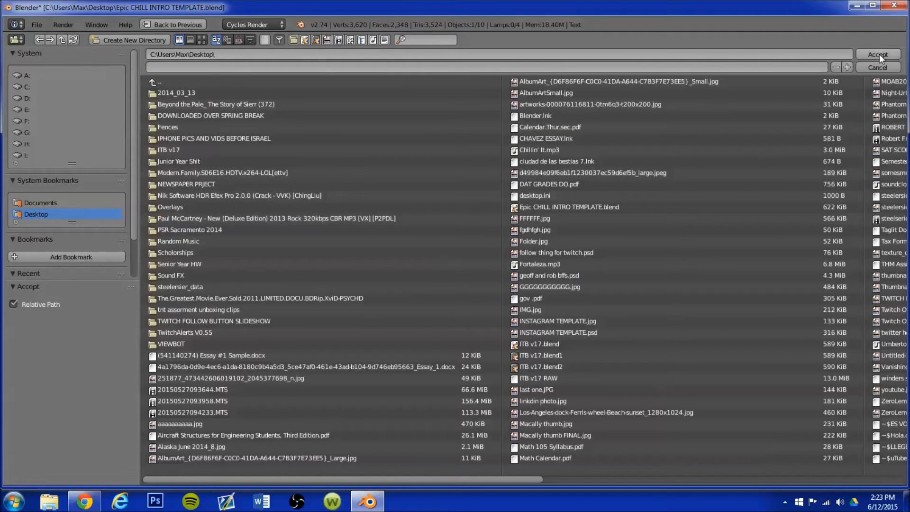
left_click(877, 54)
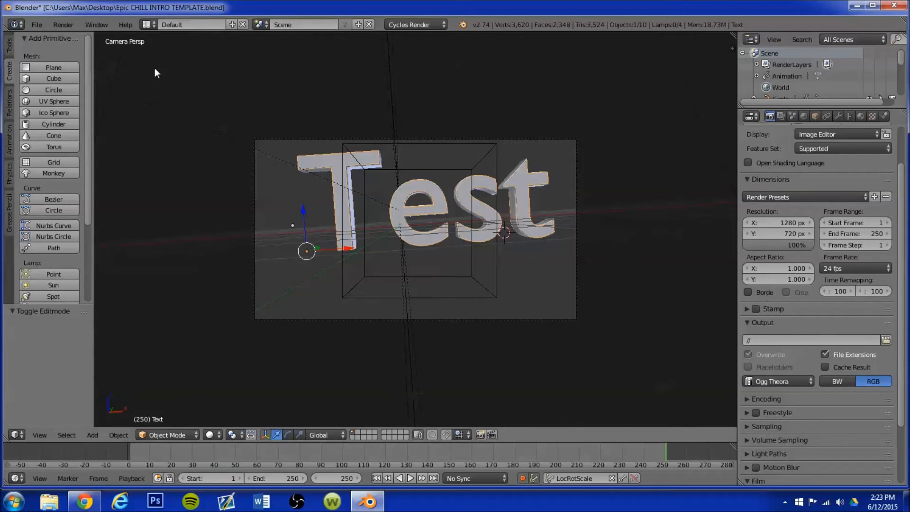
left_click(63, 24)
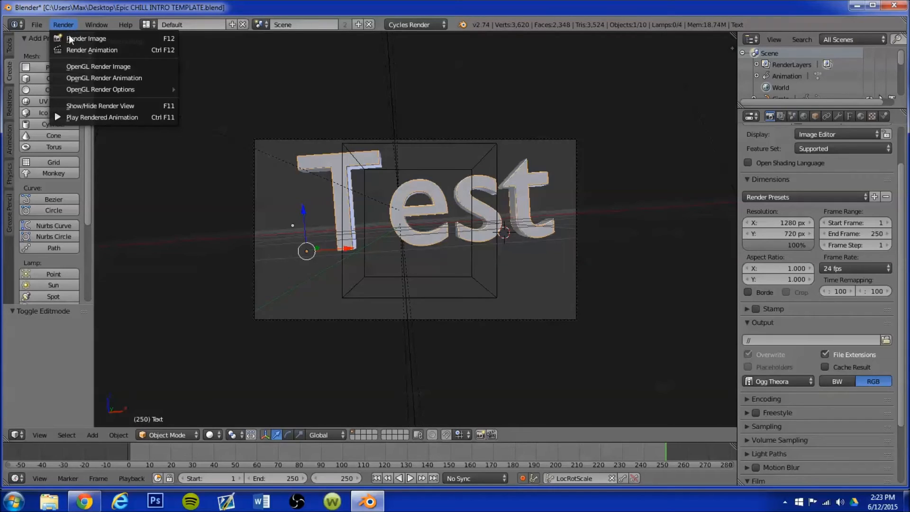
left_click(87, 39)
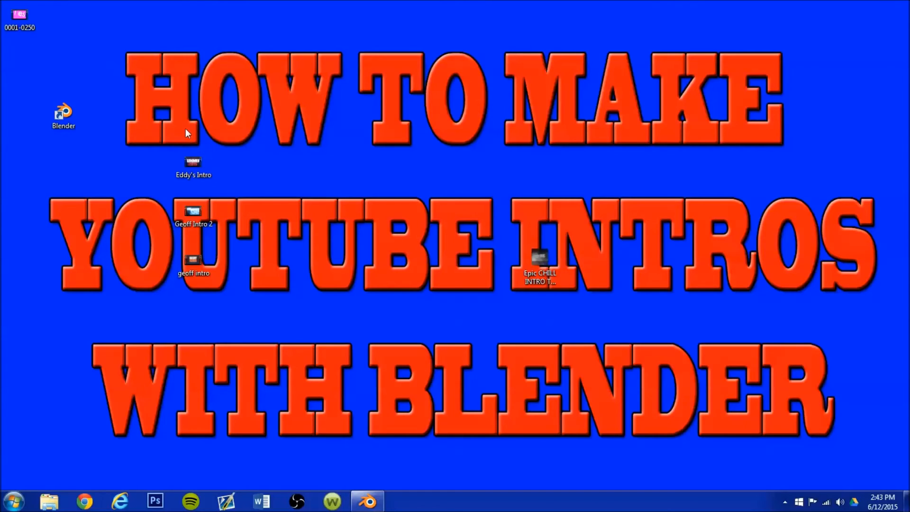
- Play Geoff Intro 2 in Media Player, close it, and bring Blender's render result back up
left_click(193, 213)
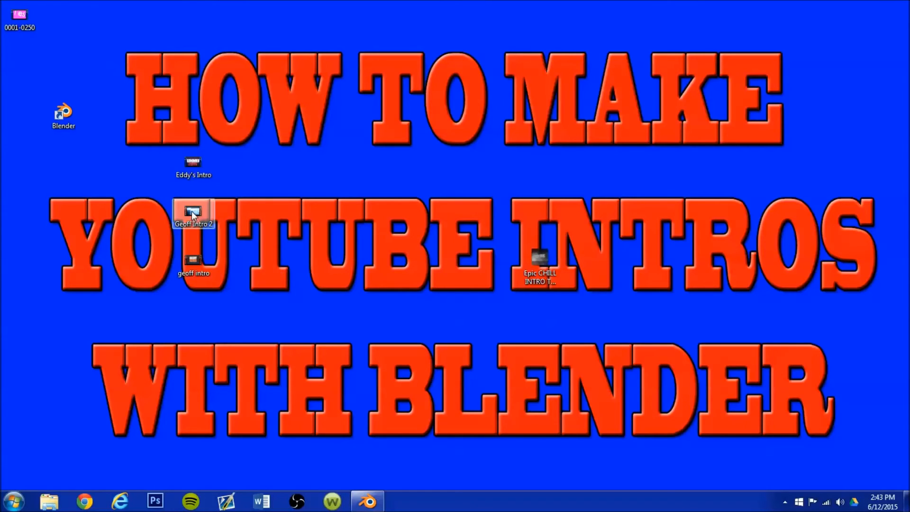
double_click(193, 212)
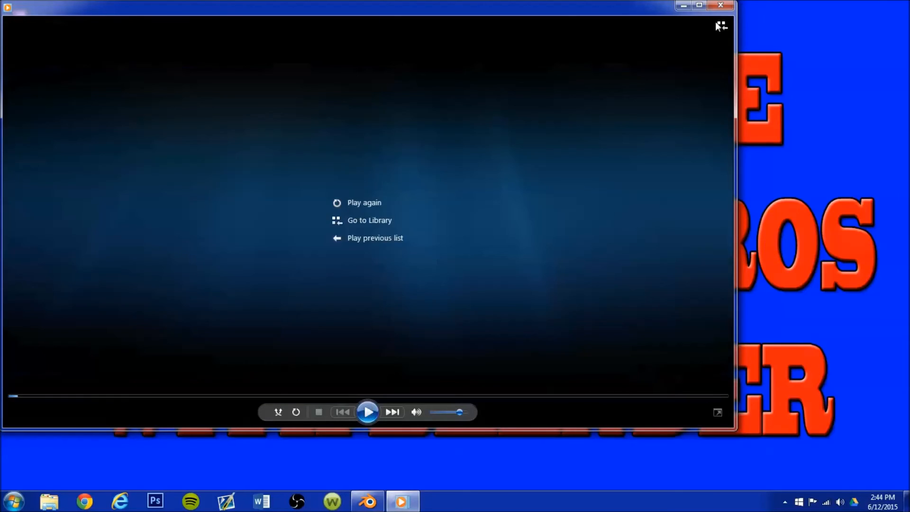
left_click(721, 5)
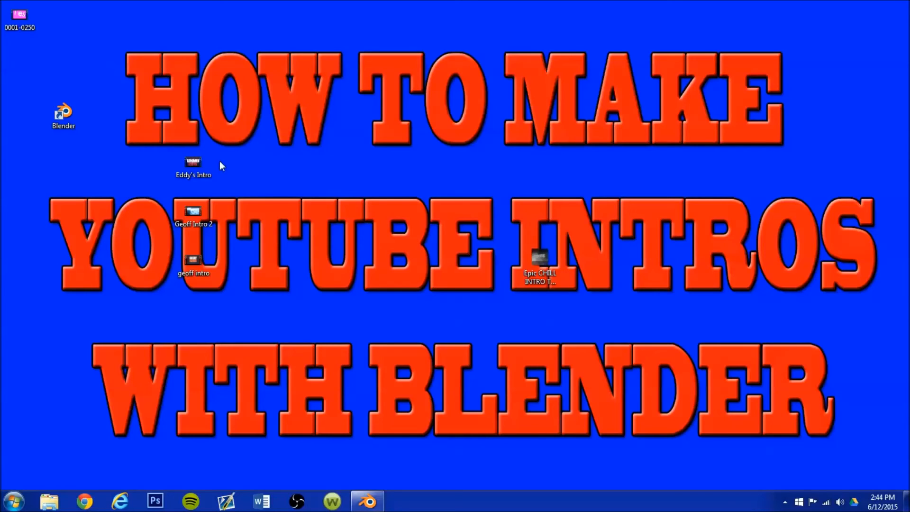
double_click(193, 165)
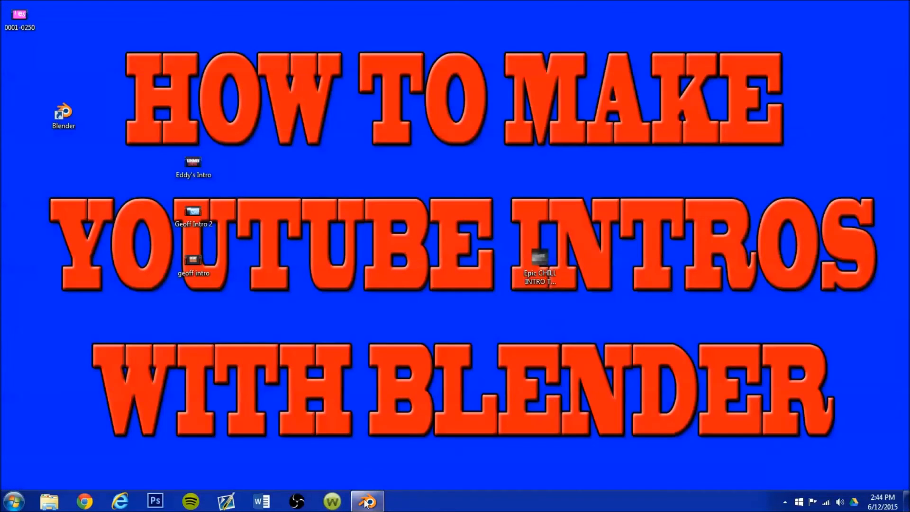
left_click(366, 501)
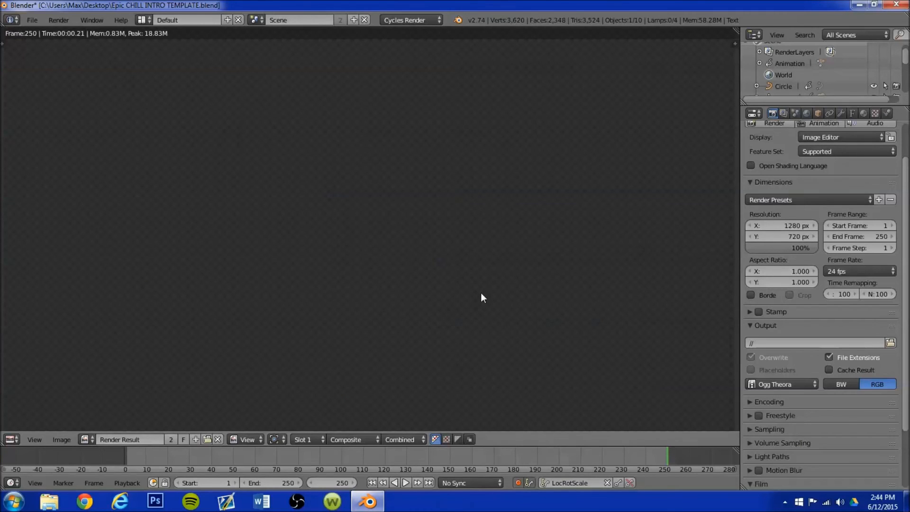